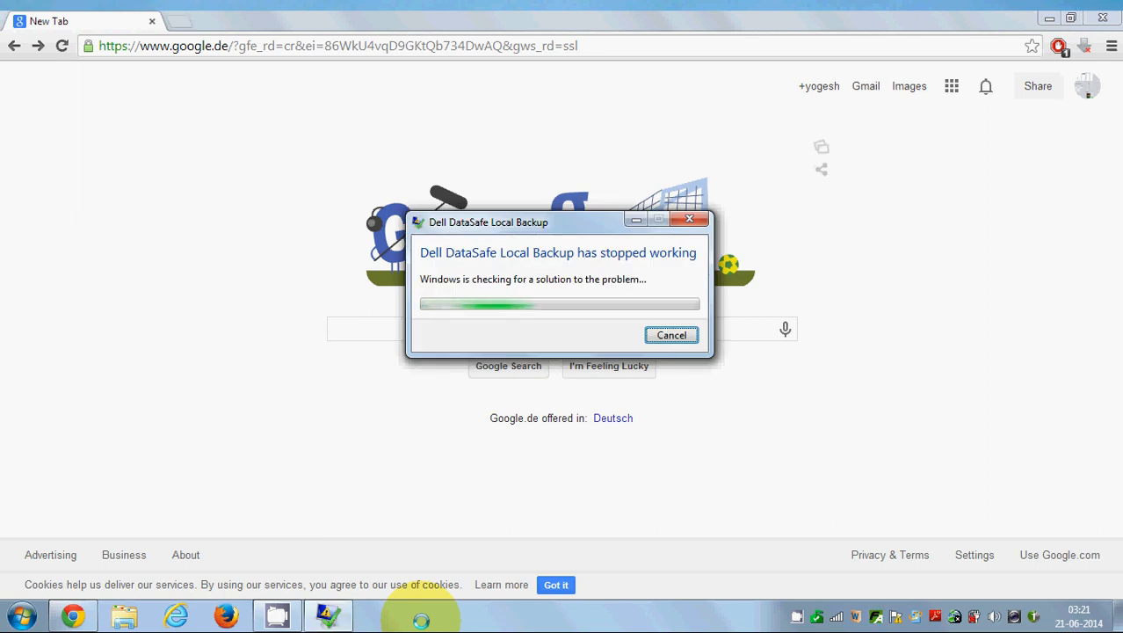
- Cancel the Dell DataSafe Local Backup error dialog covering the Google homepage
click(672, 335)
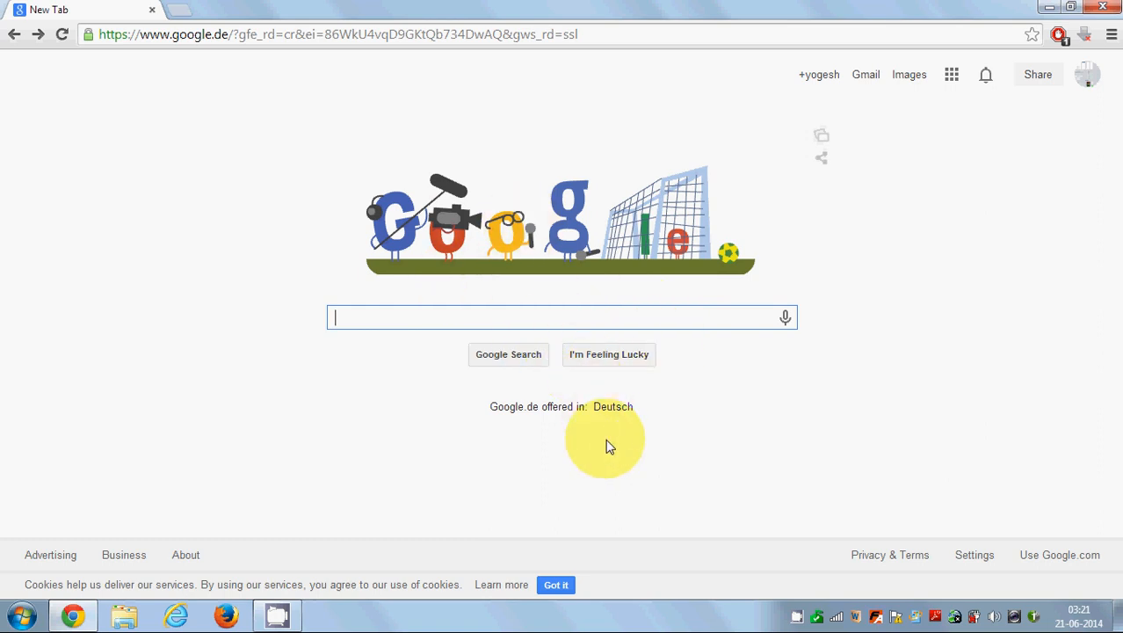
- Search Google for 'windows movie maker free download'
text(windows movie maker free download)
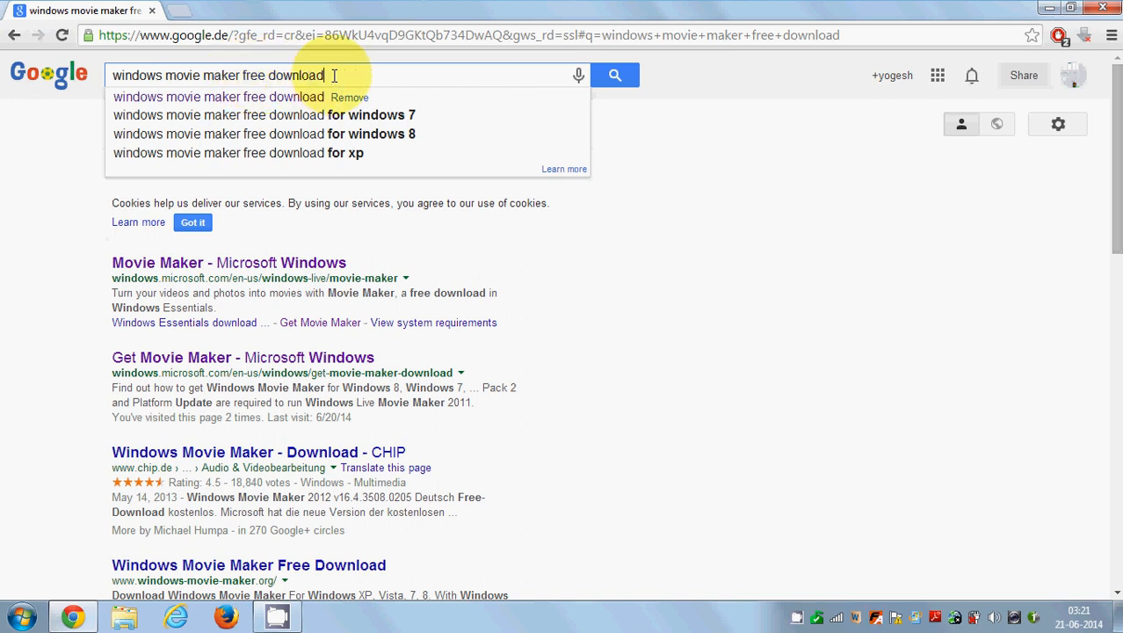
triple_click(218, 75)
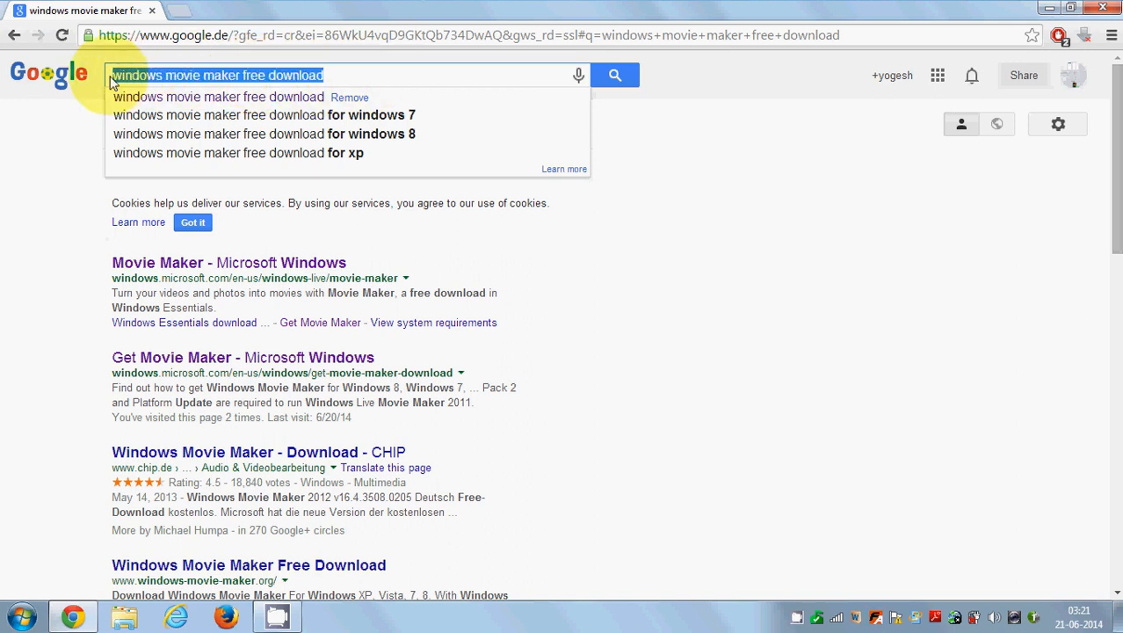
click(114, 75)
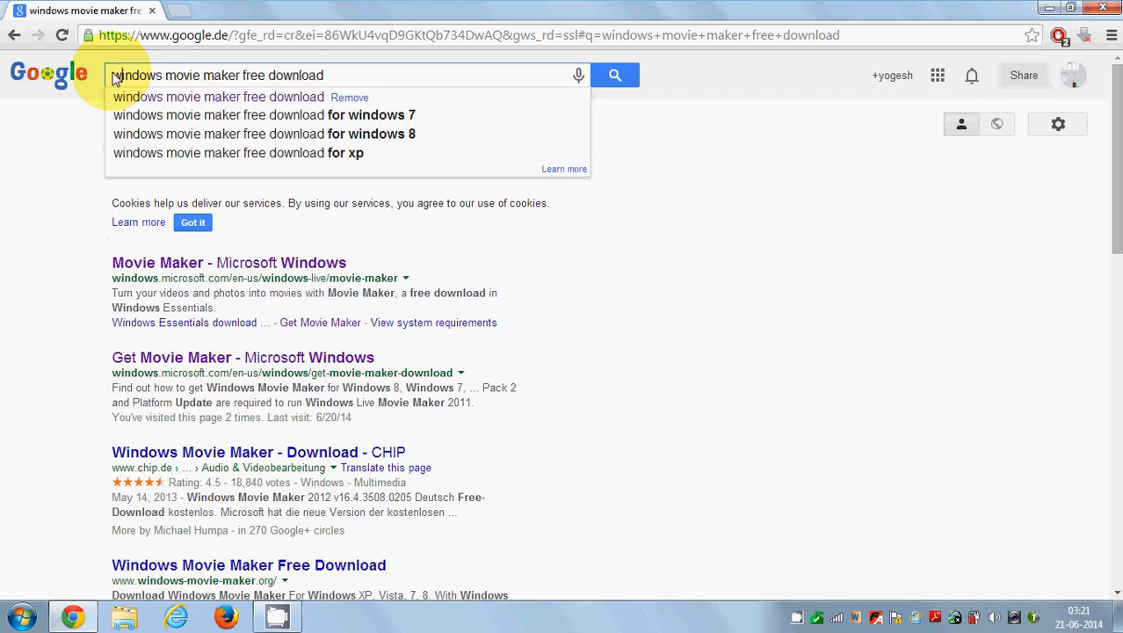
click(268, 75)
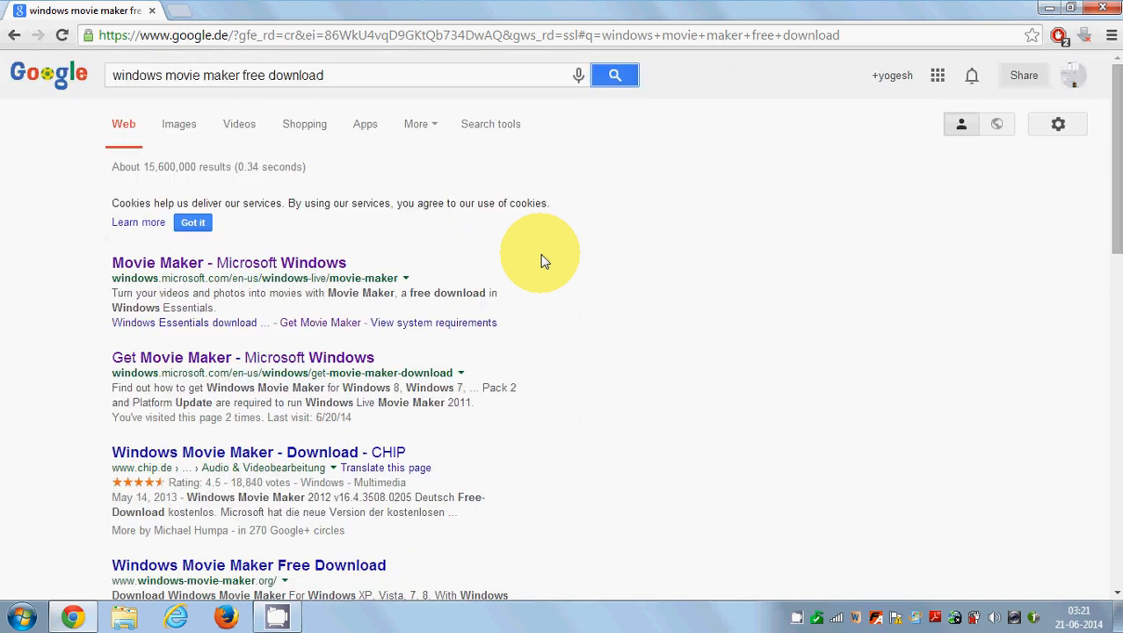
mouse_move(218, 262)
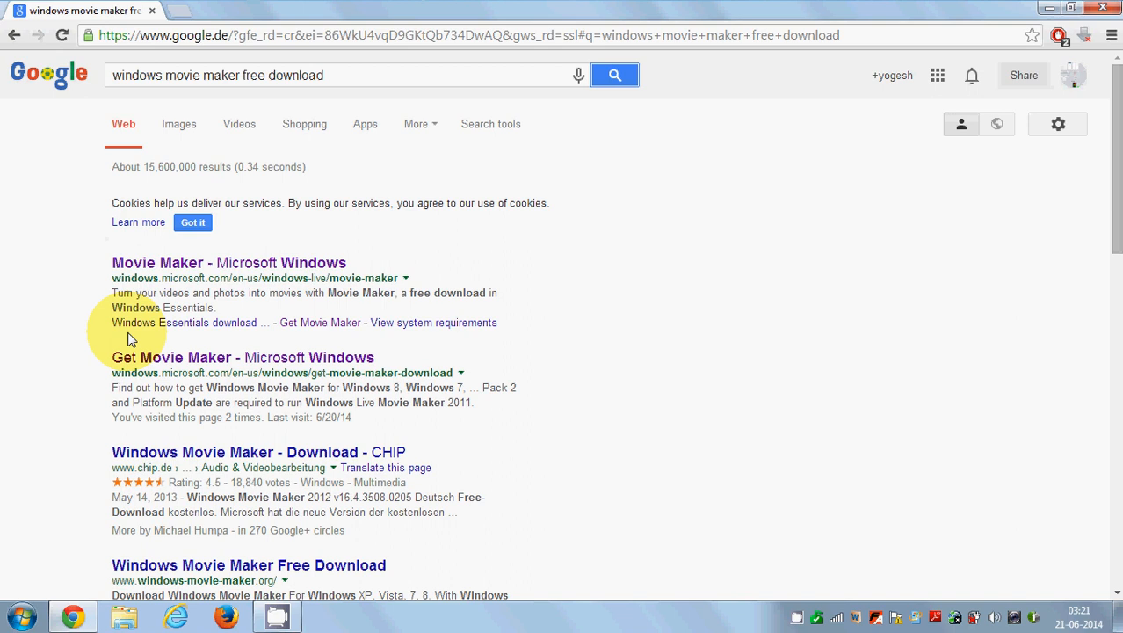
mouse_move(108, 376)
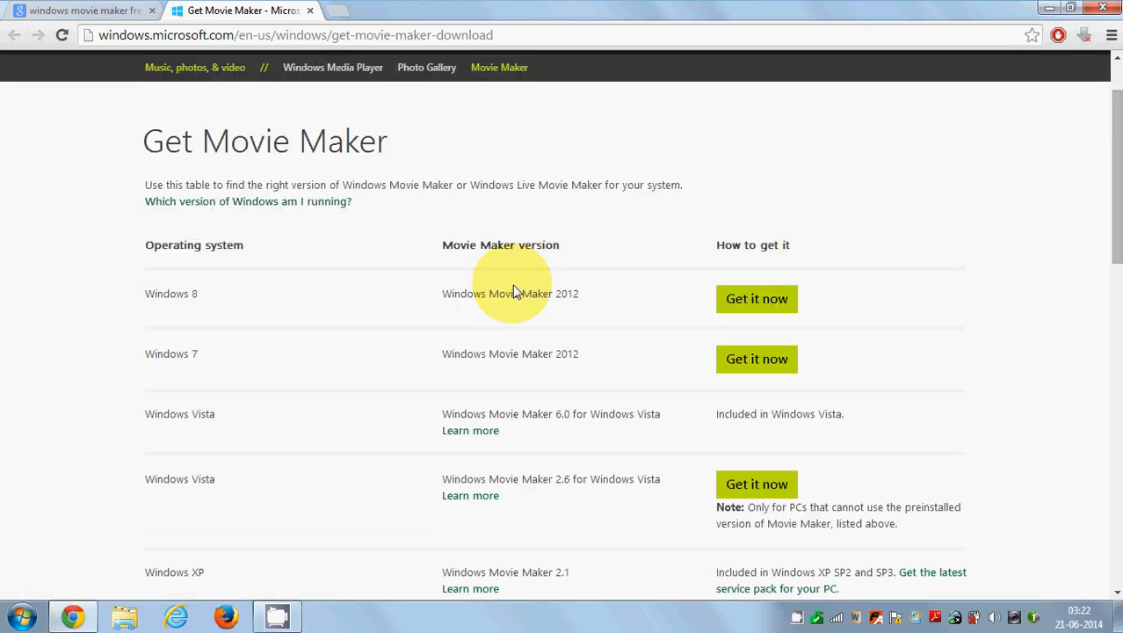
- Scroll the Get Movie Maker page down to the Windows 8 version entry
scroll(down, 3)
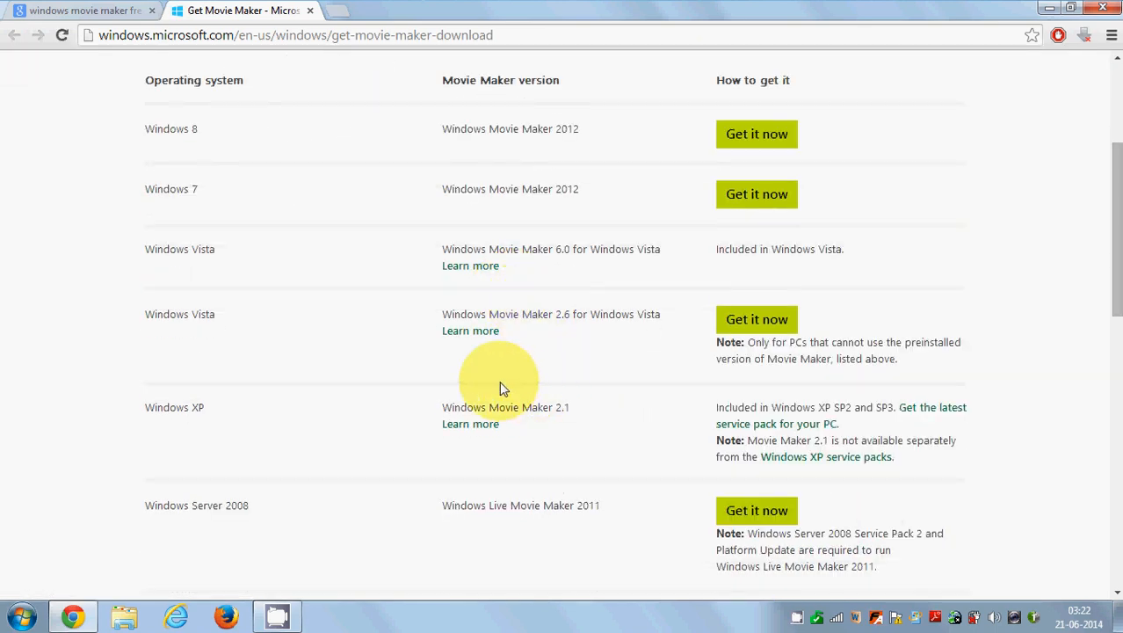
mouse_move(528, 246)
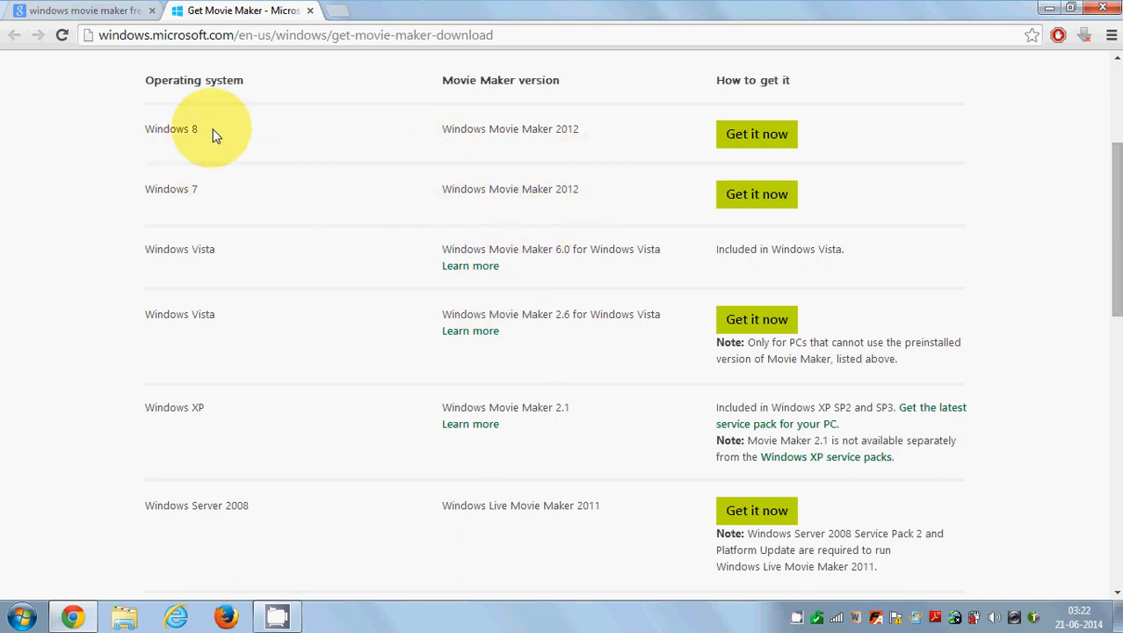
double_click(172, 128)
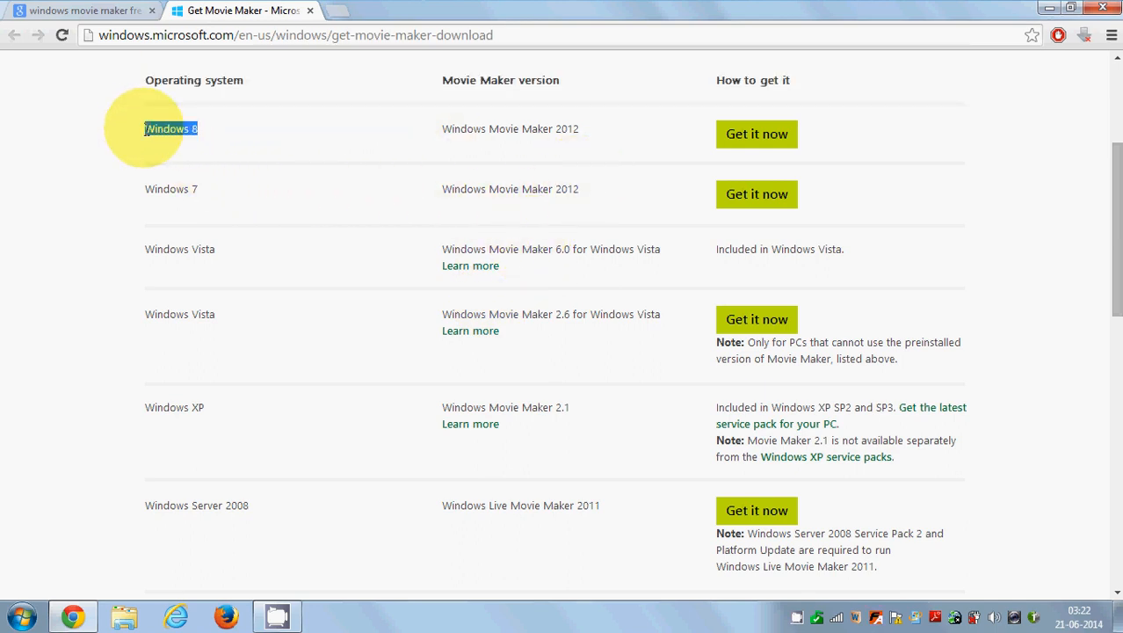
mouse_move(367, 142)
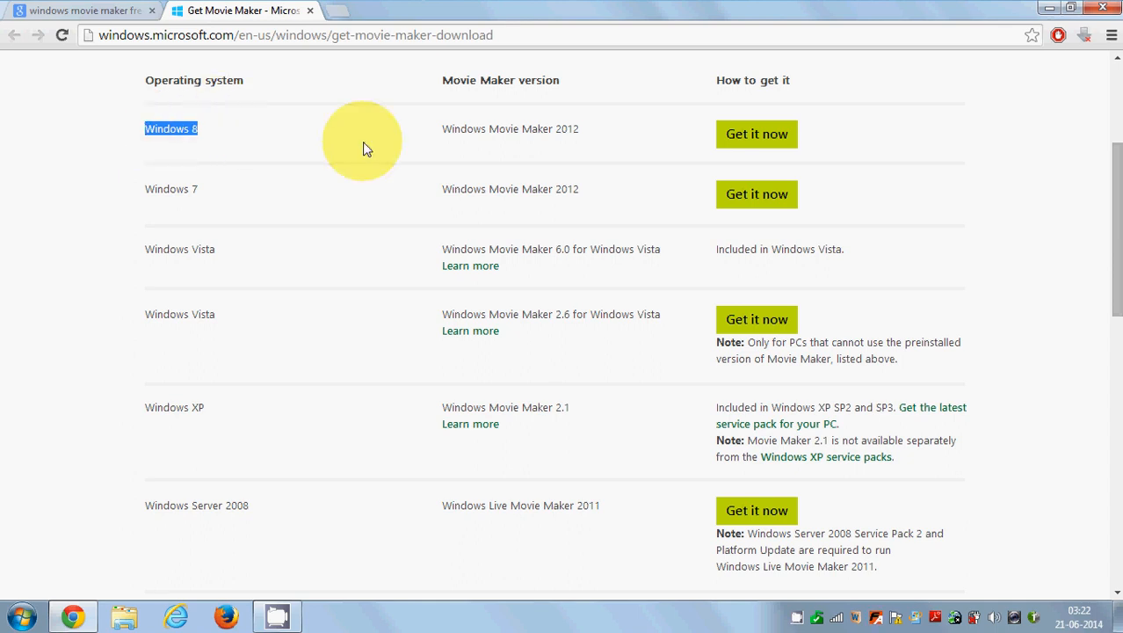
mouse_move(756, 195)
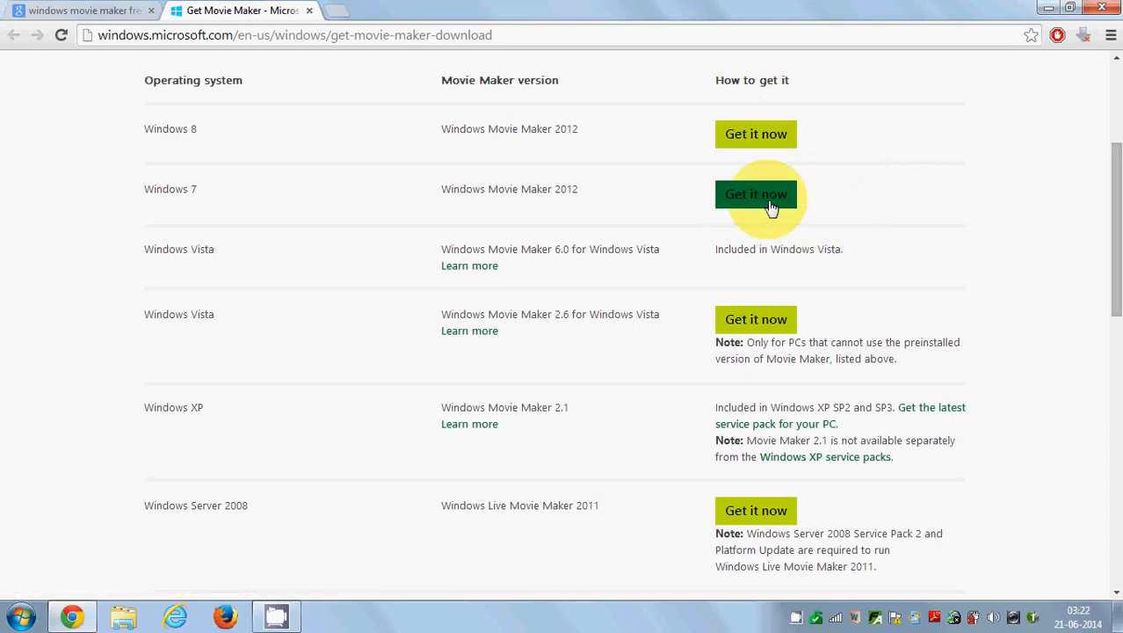
- Download the Windows 7 Movie Maker installer wlsetup-web and open it
click(755, 194)
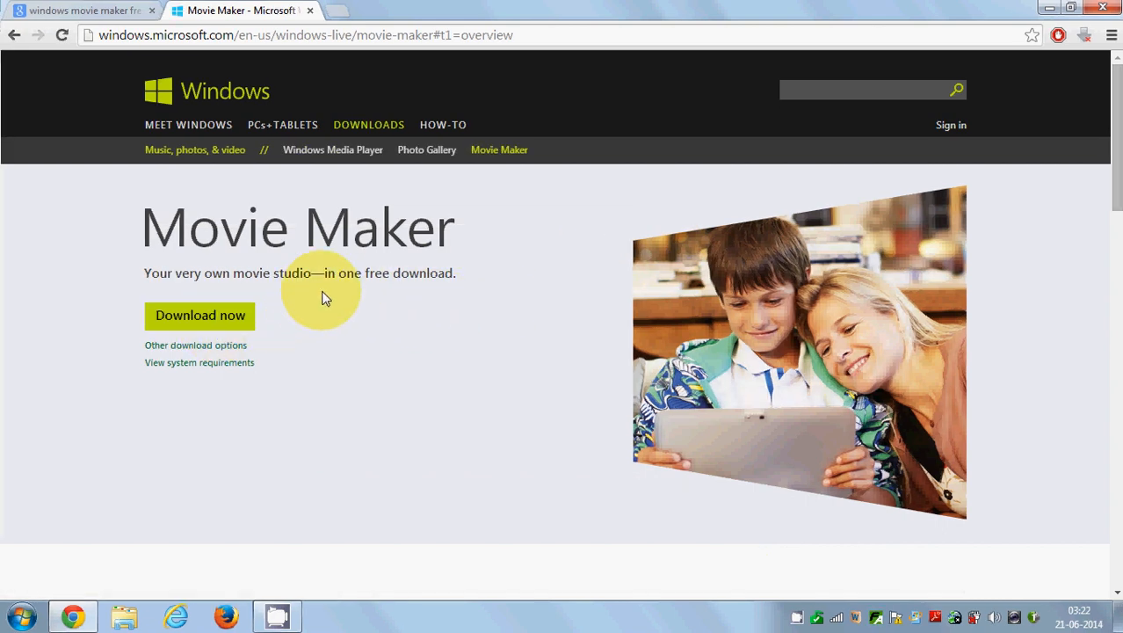
click(199, 314)
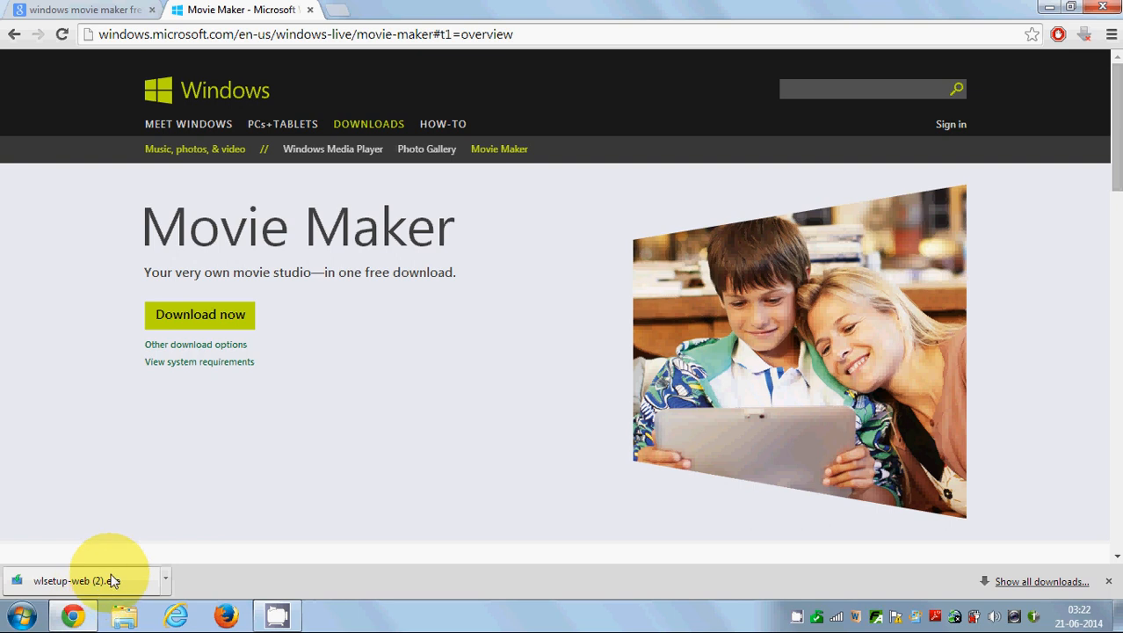
click(75, 580)
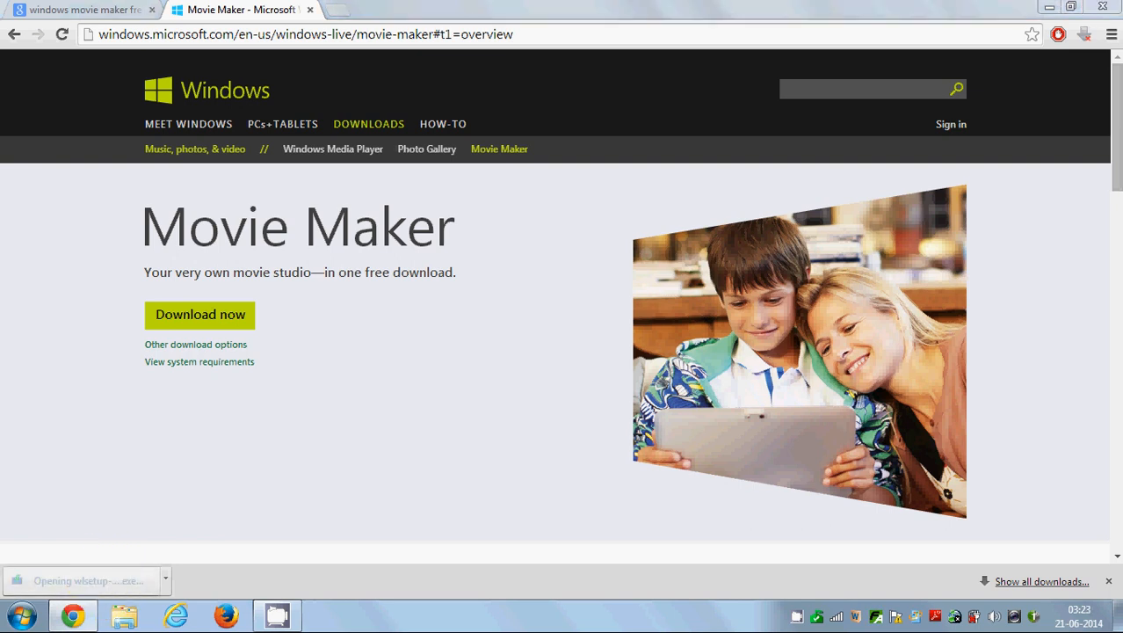
mouse_move(628, 326)
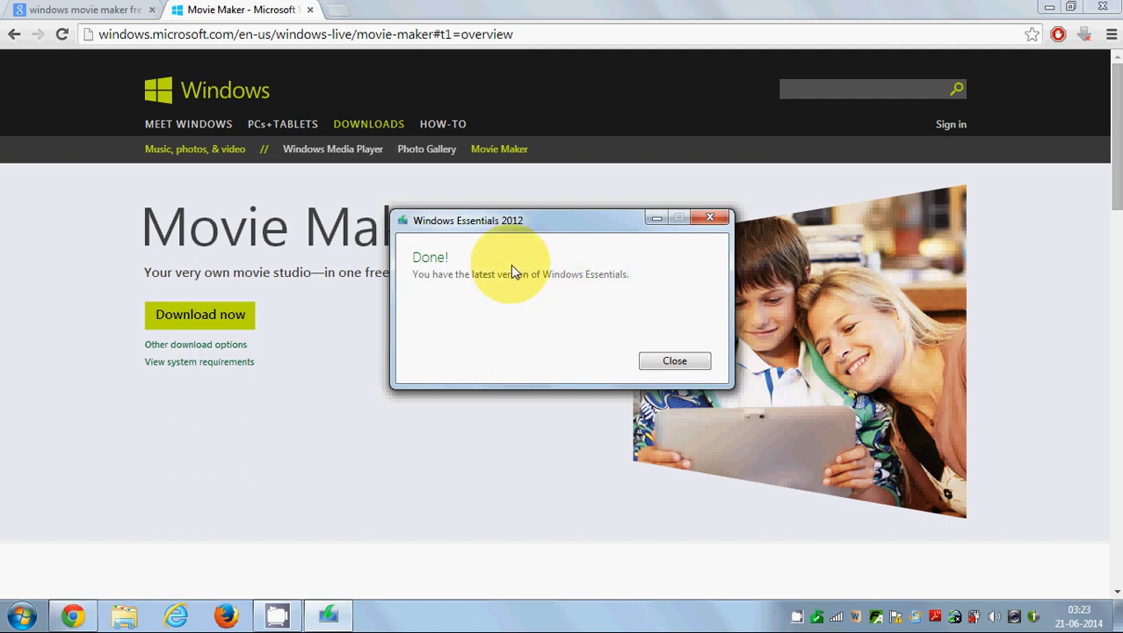
mouse_move(526, 299)
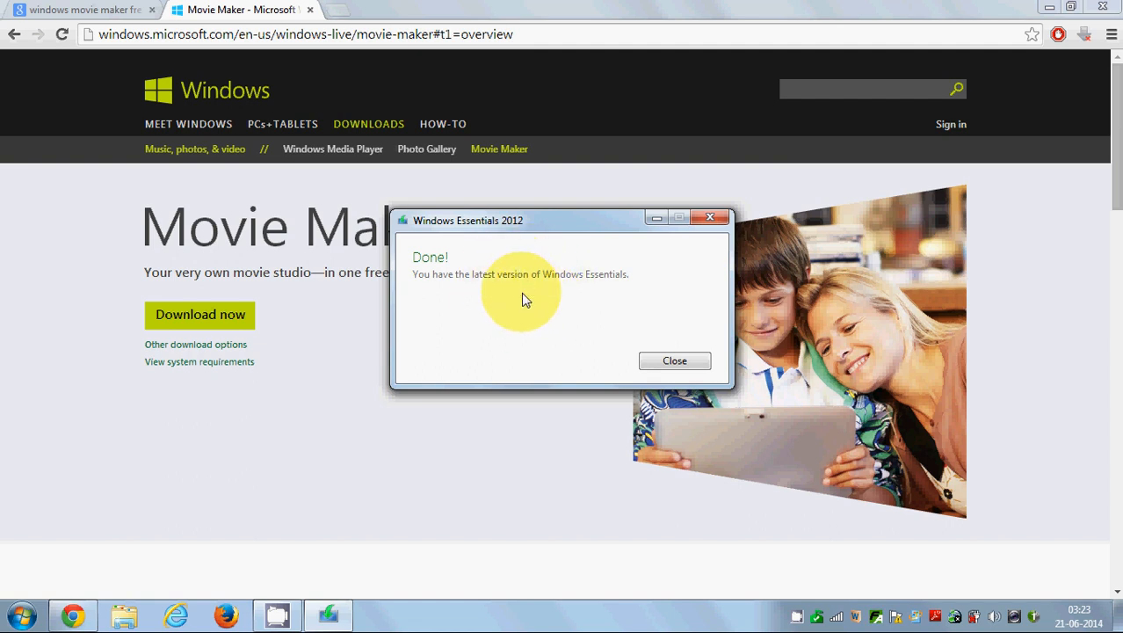
mouse_move(522, 289)
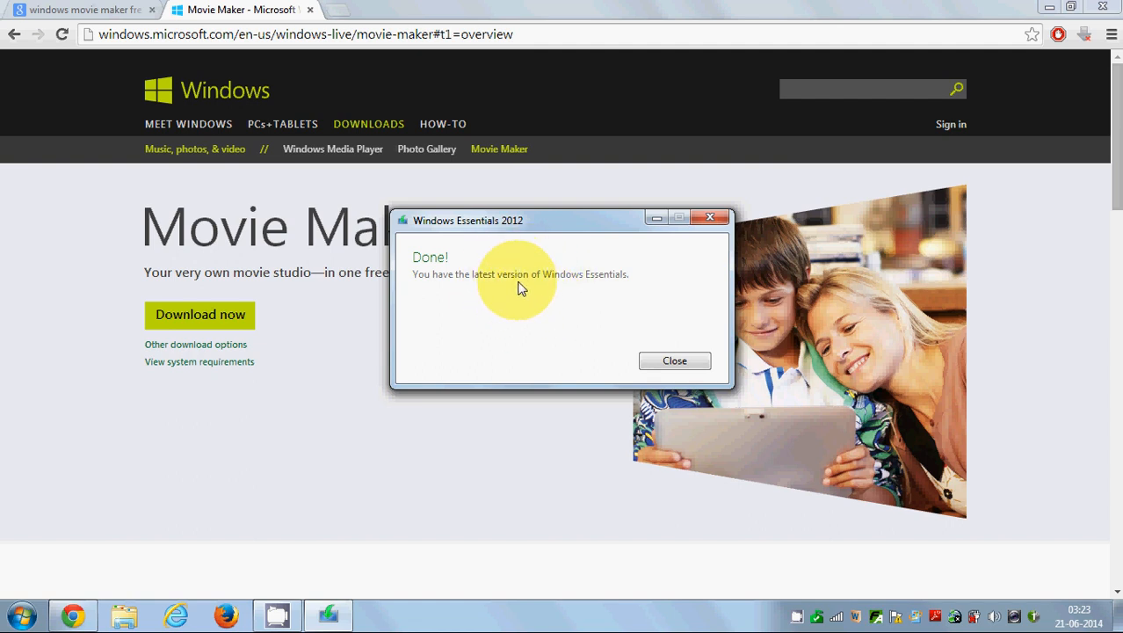
mouse_move(471, 233)
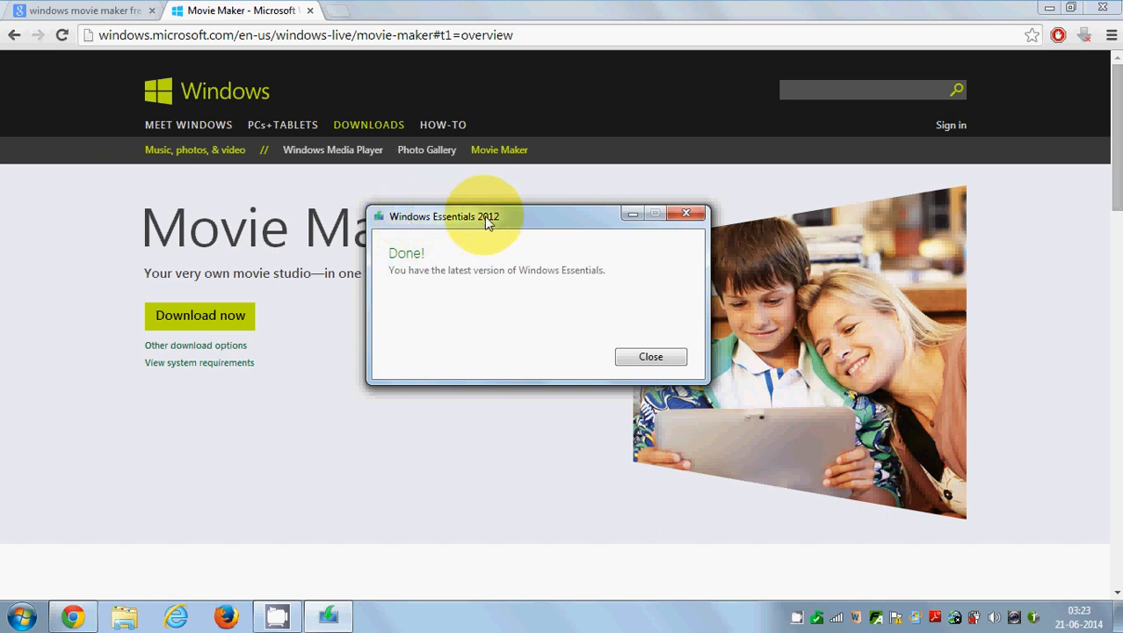
mouse_move(492, 226)
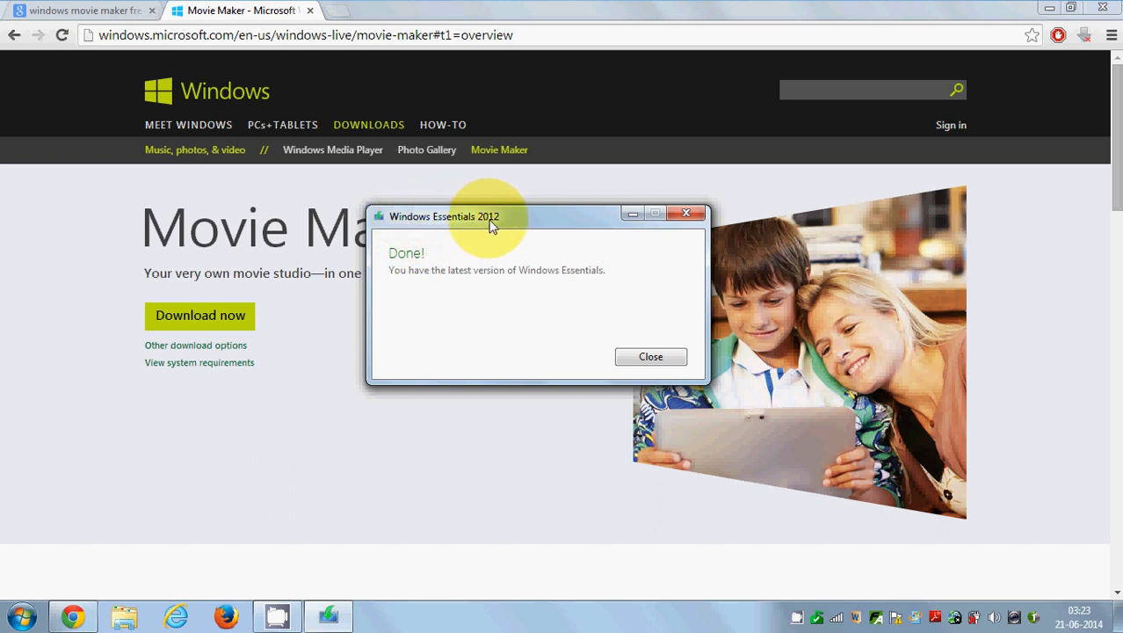
mouse_move(457, 292)
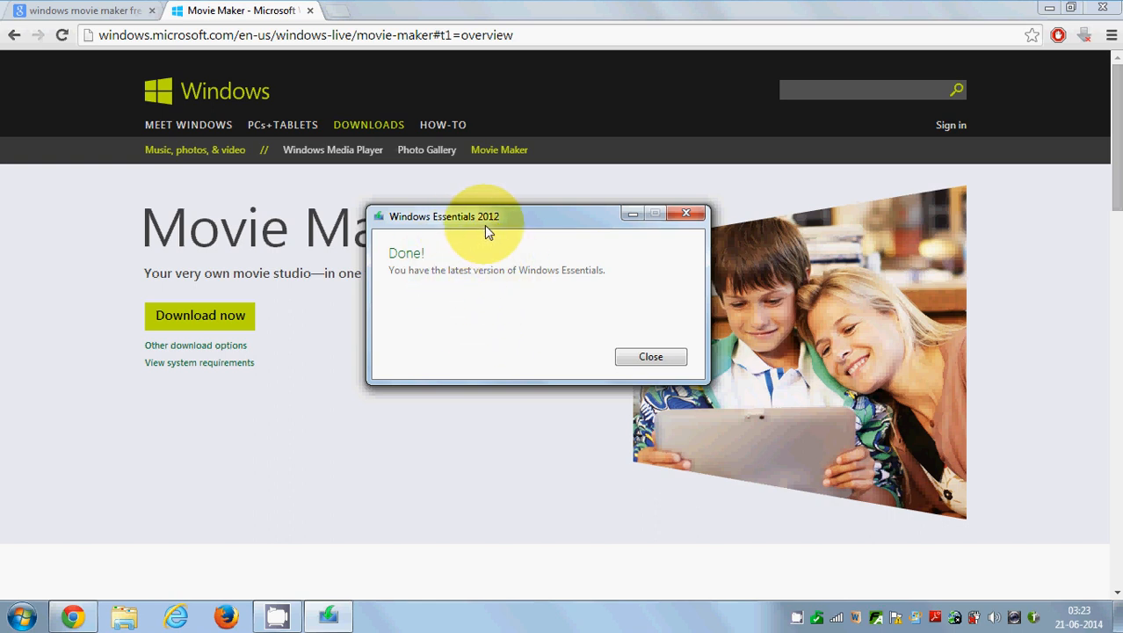
mouse_move(466, 275)
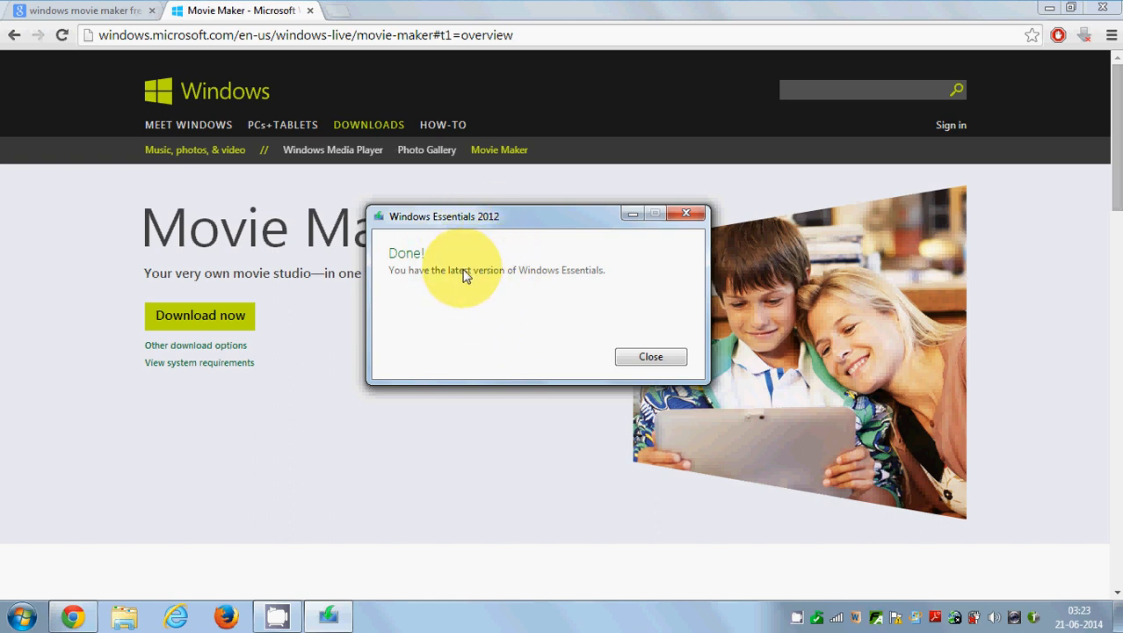
mouse_move(416, 258)
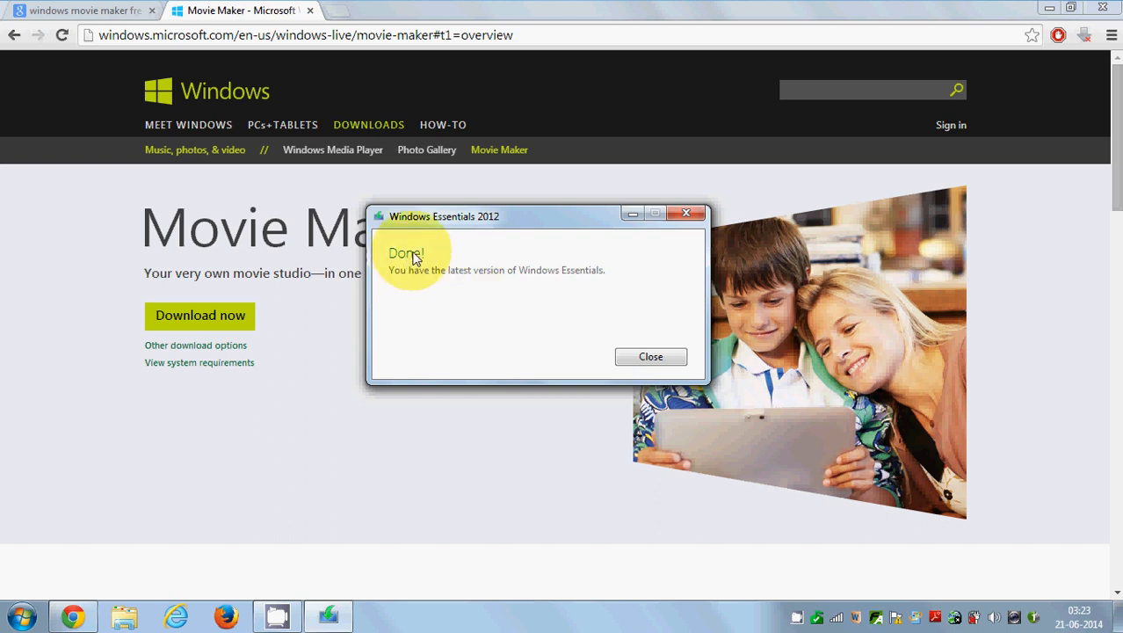
mouse_move(470, 231)
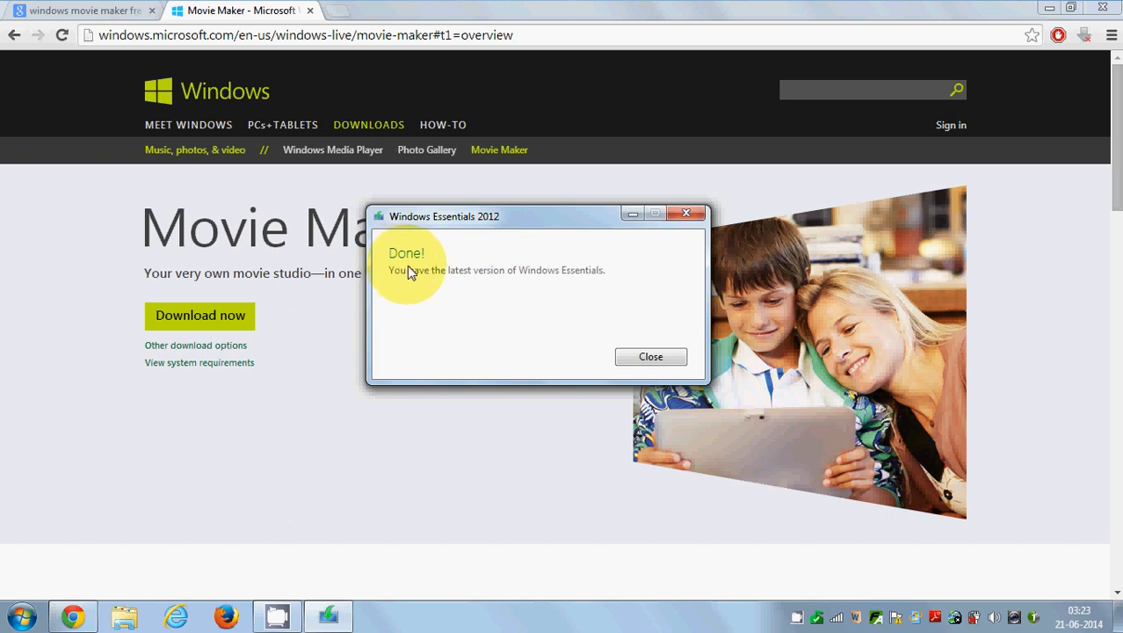
mouse_move(439, 250)
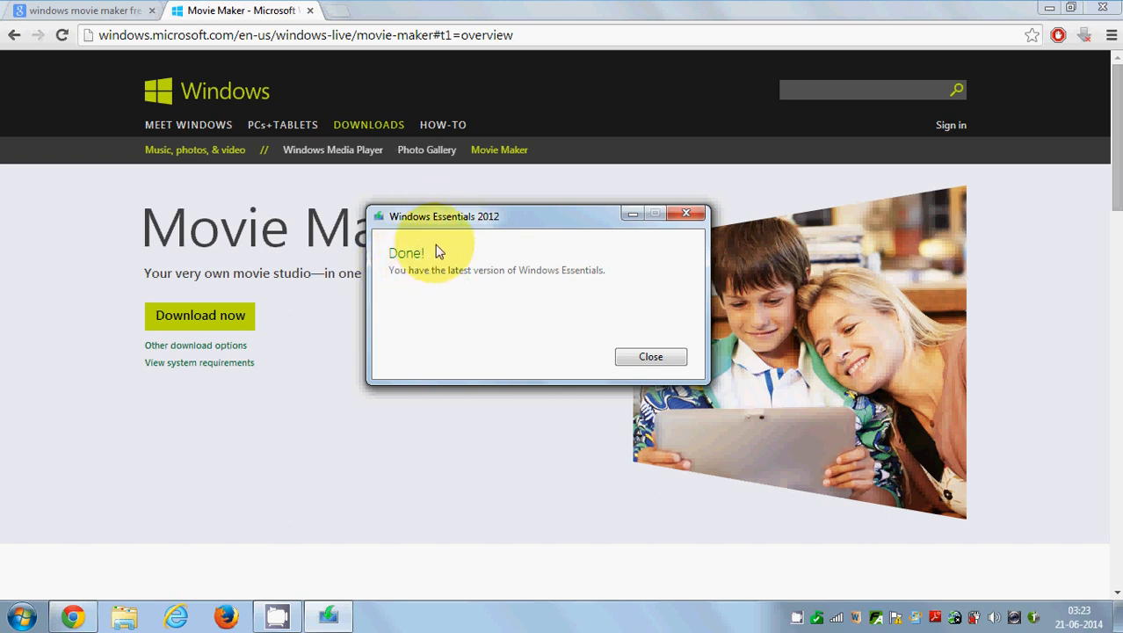
mouse_move(394, 280)
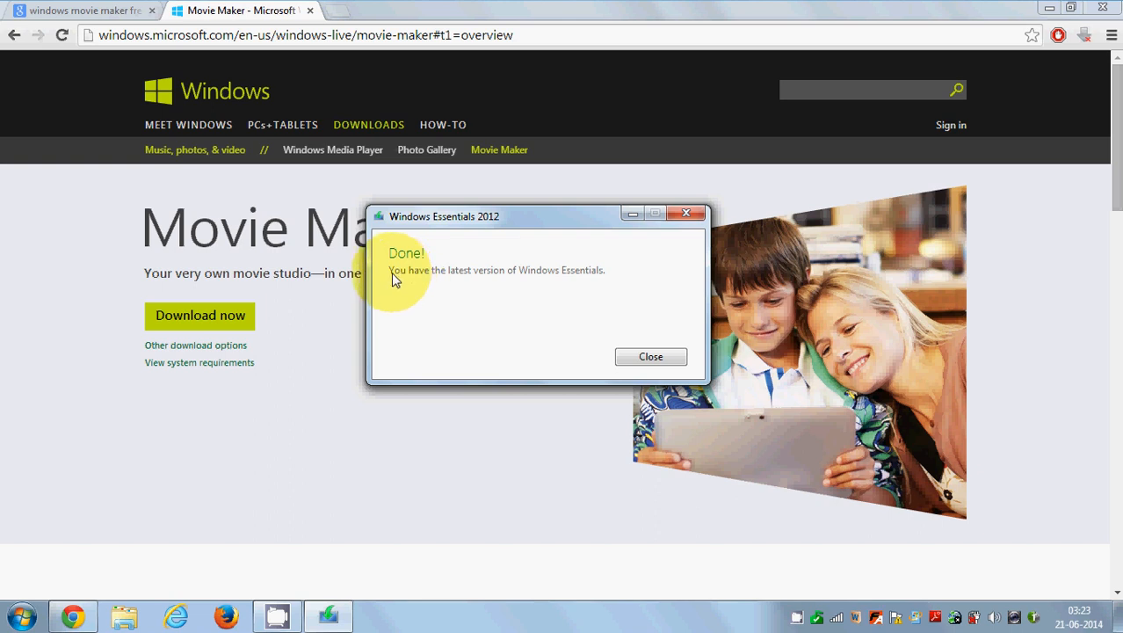
mouse_move(492, 284)
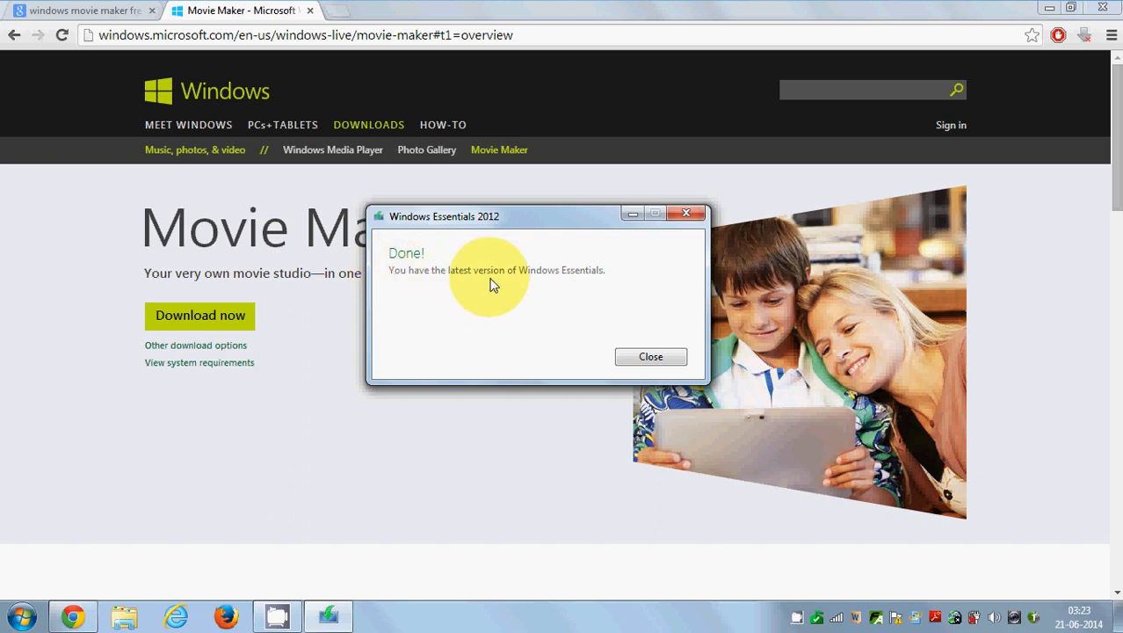
mouse_move(522, 292)
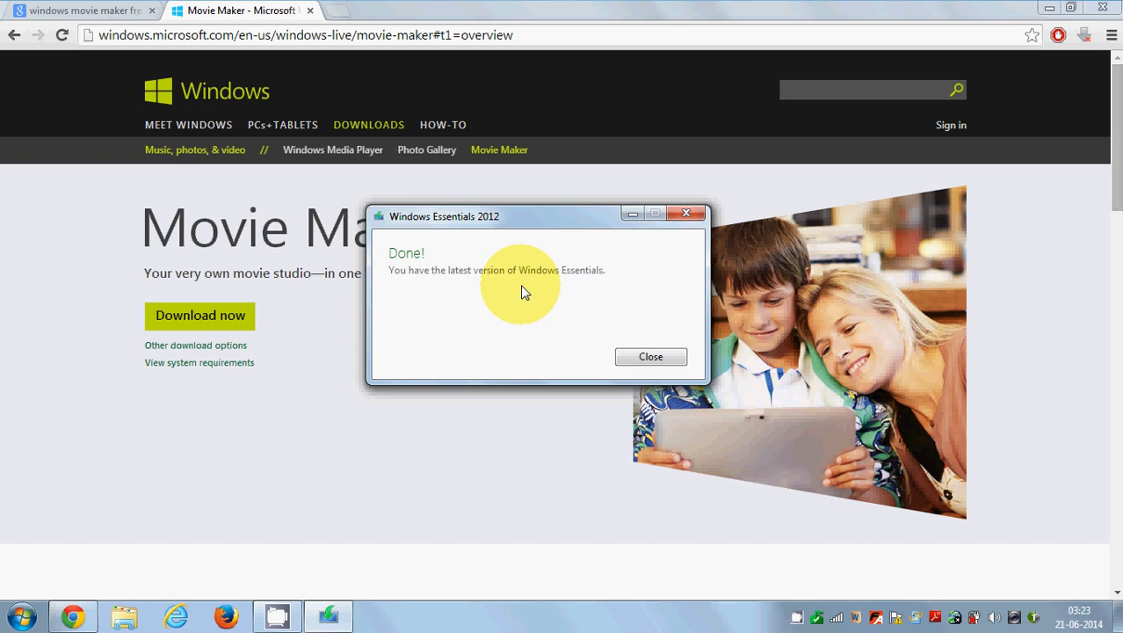
mouse_move(640, 290)
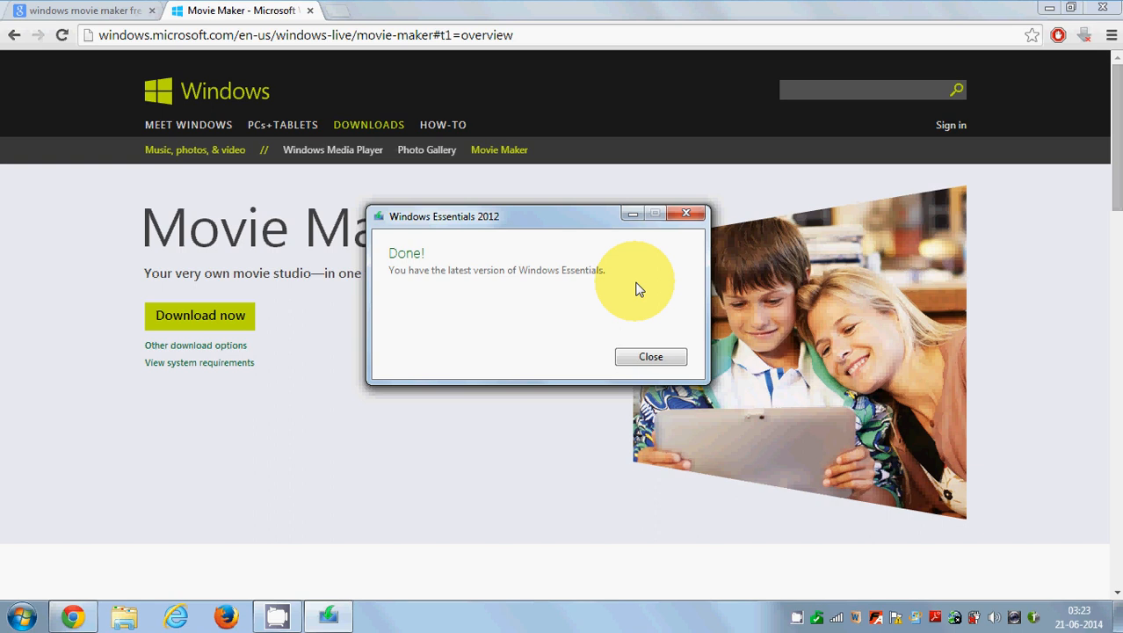
mouse_move(573, 278)
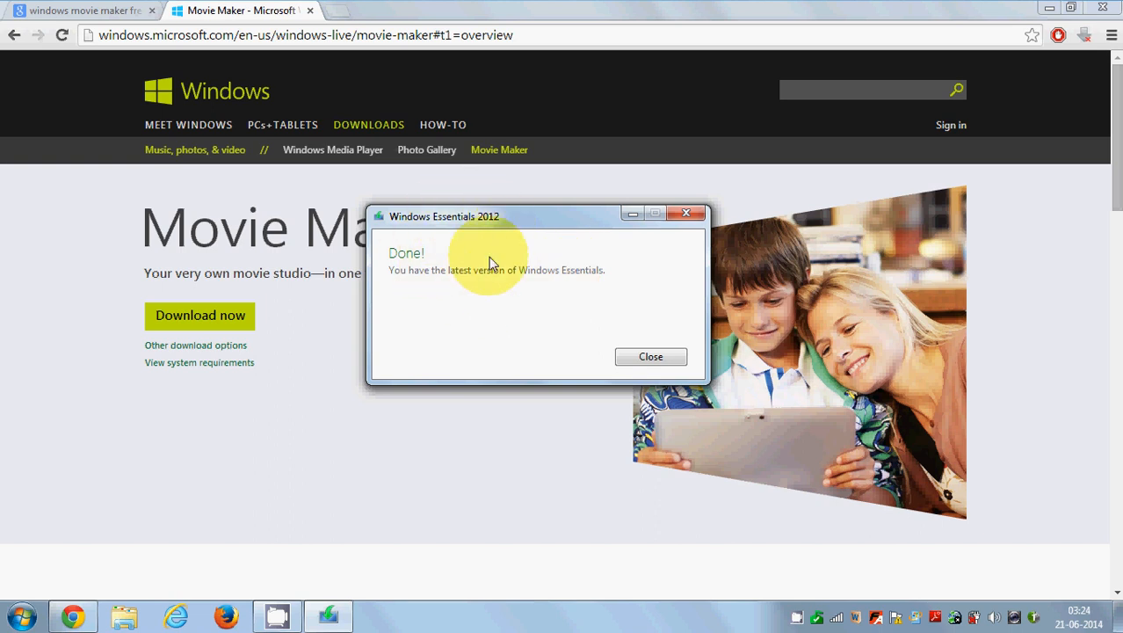
mouse_move(500, 231)
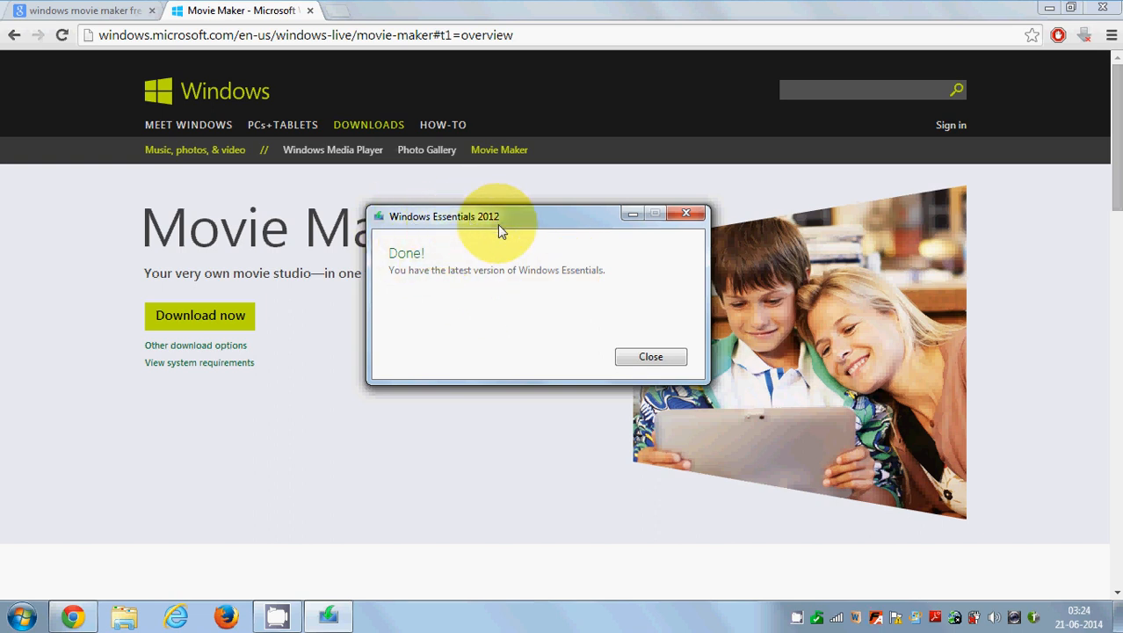
- Close the Windows Essentials 2012 'Done!' latest-version notice
click(650, 356)
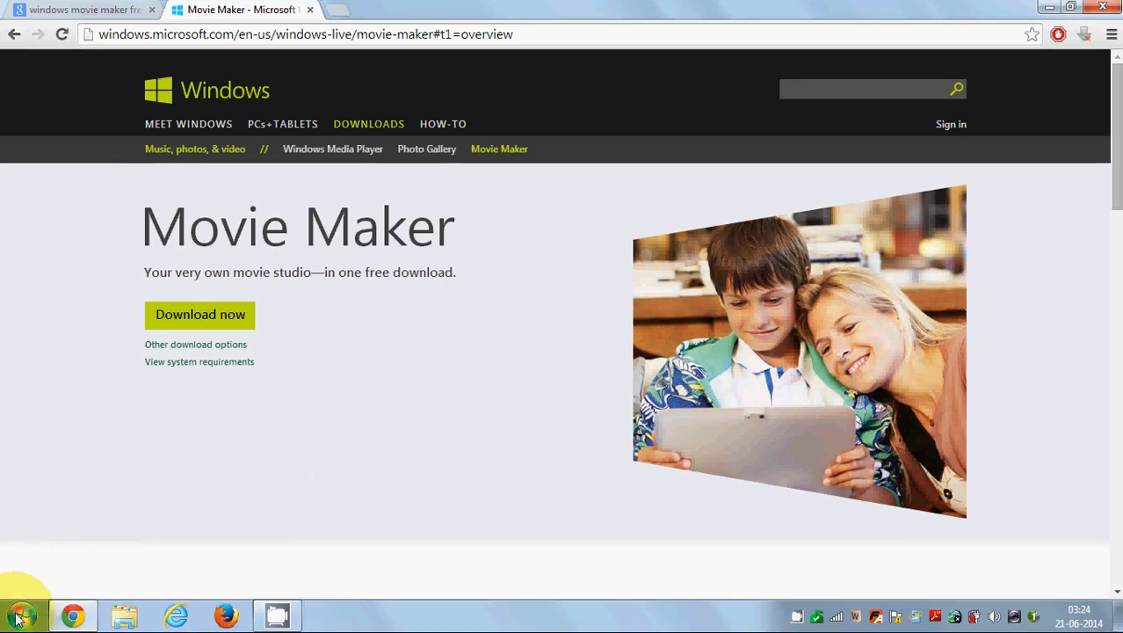
- Search the Start menu for 'mov' and launch Movie Maker
click(19, 614)
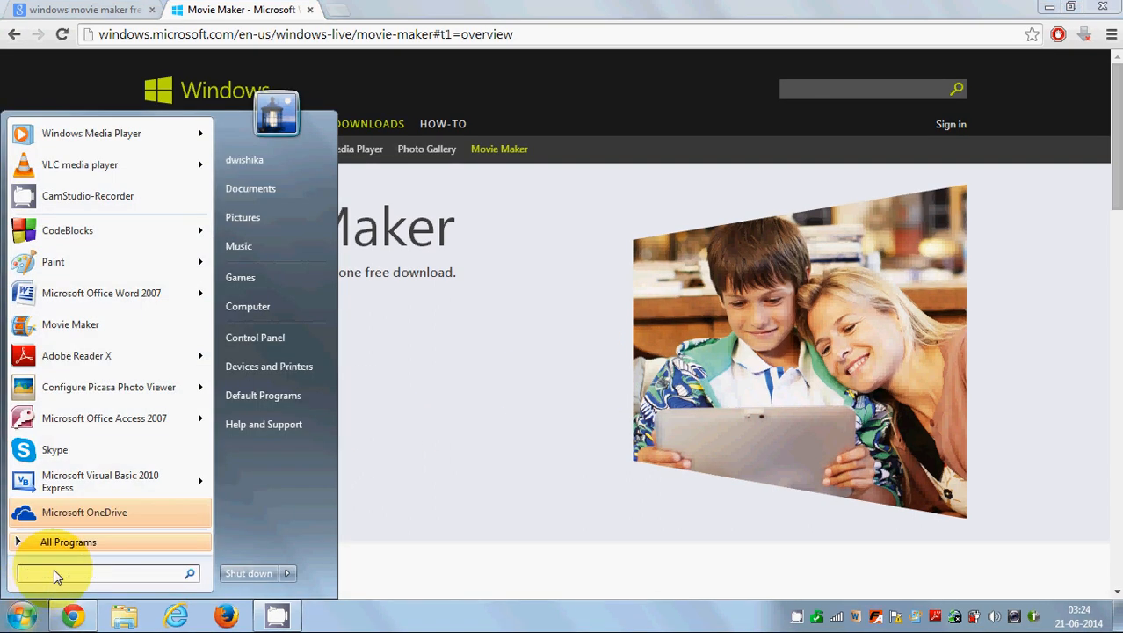
text(win)
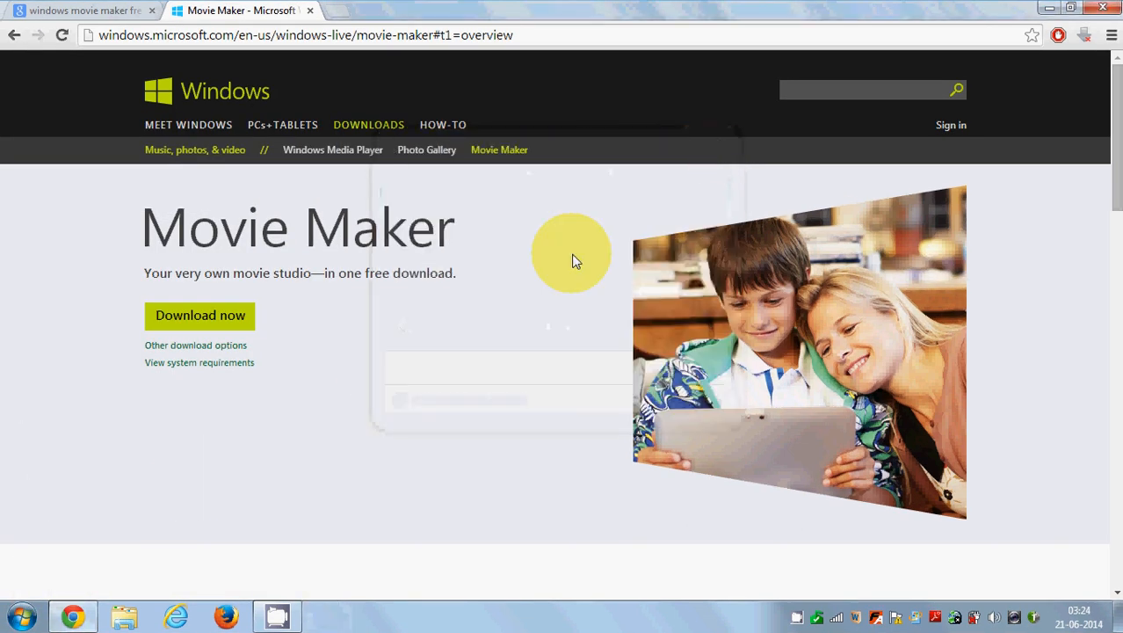
click(19, 615)
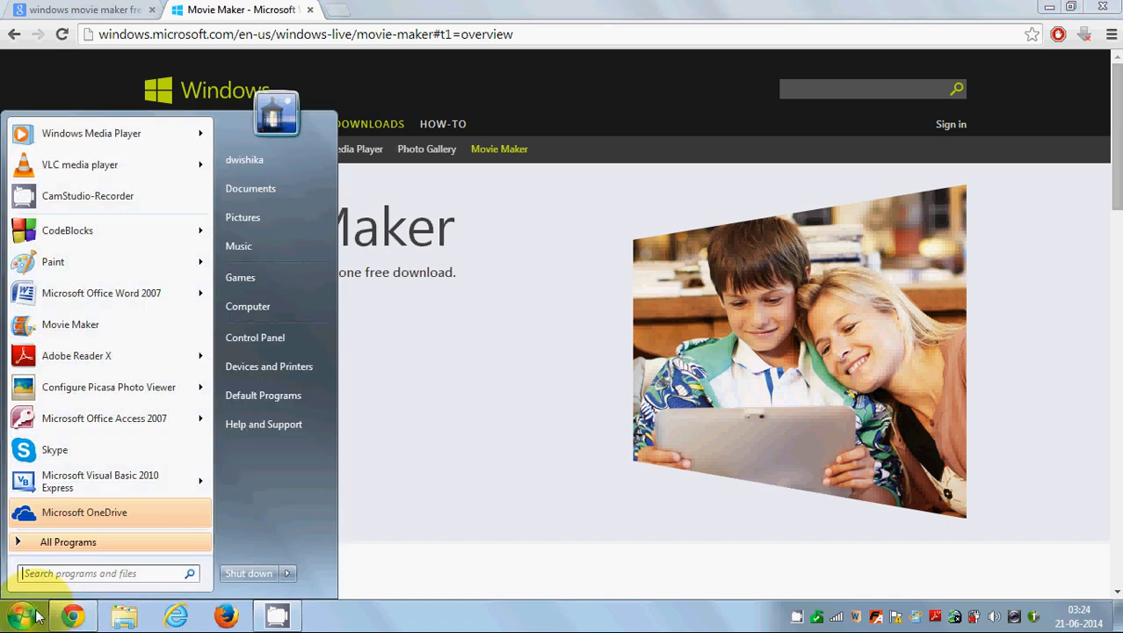
text(movie)
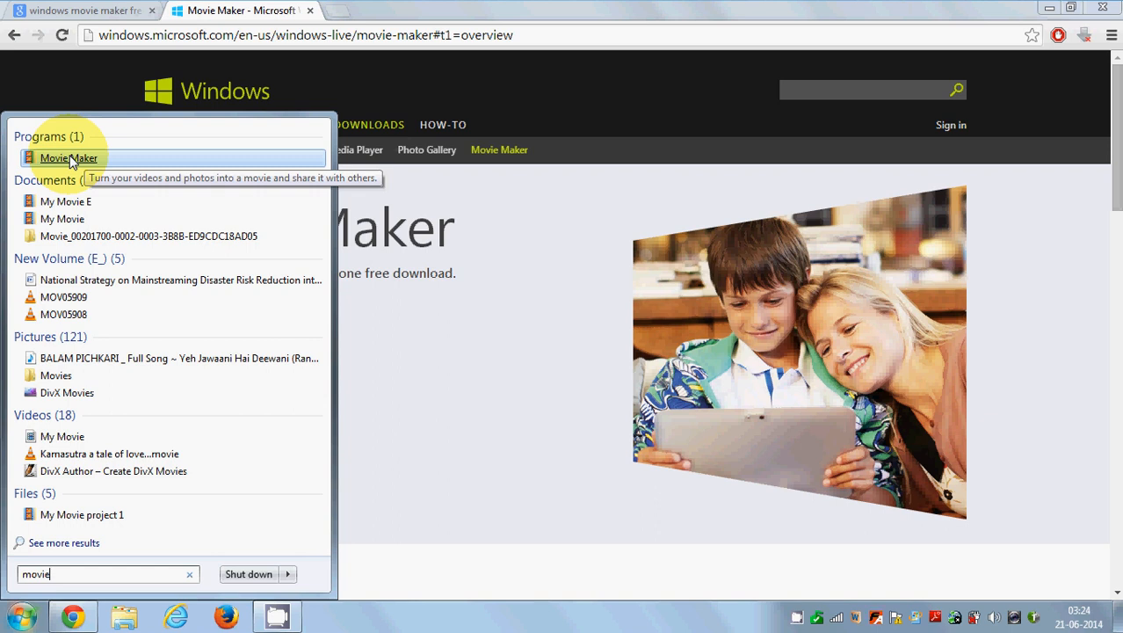
click(69, 158)
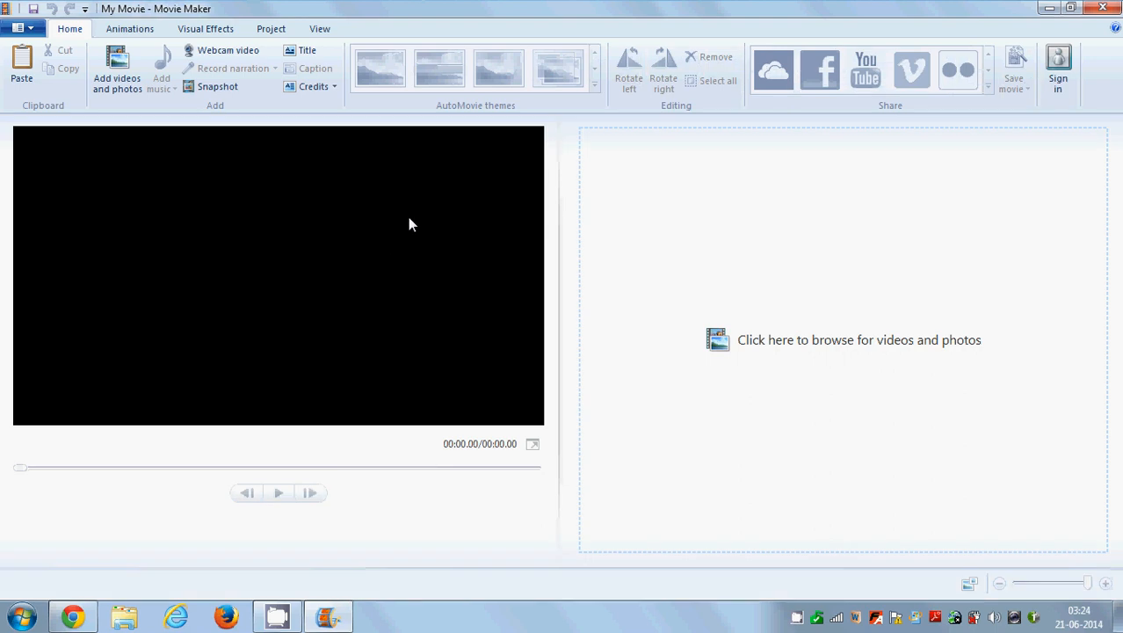
mouse_move(468, 239)
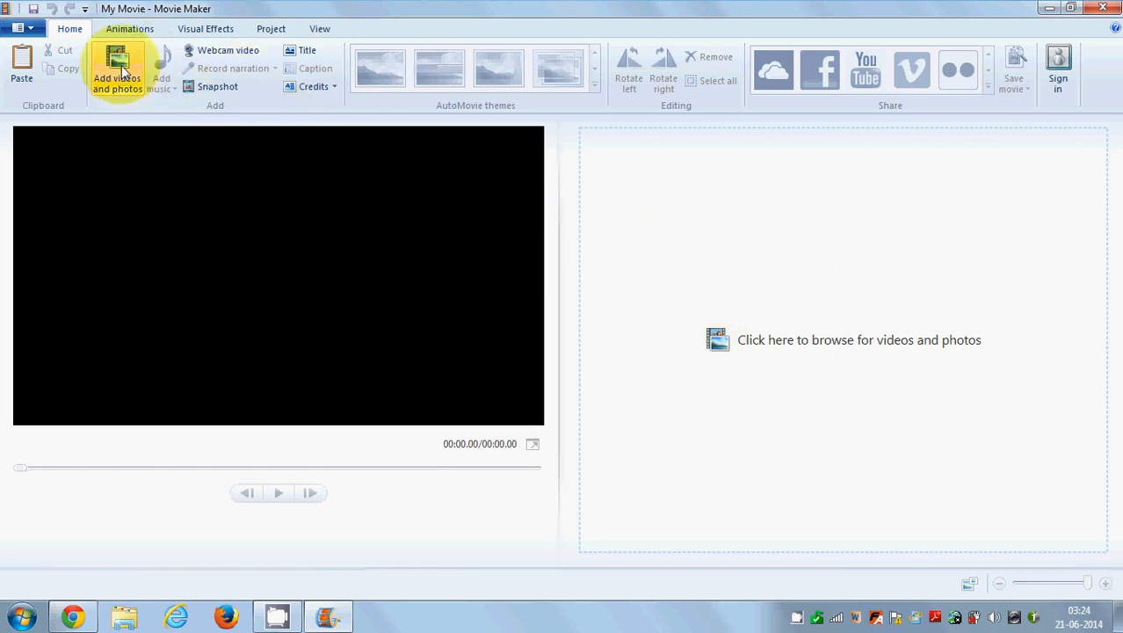
mouse_move(117, 70)
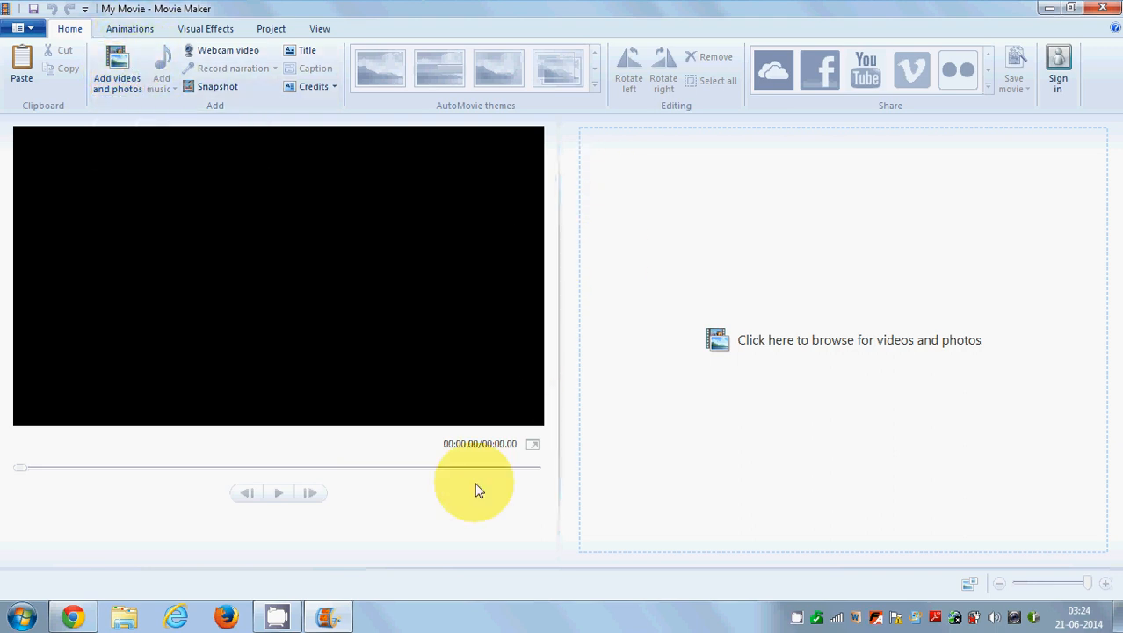
mouse_move(393, 619)
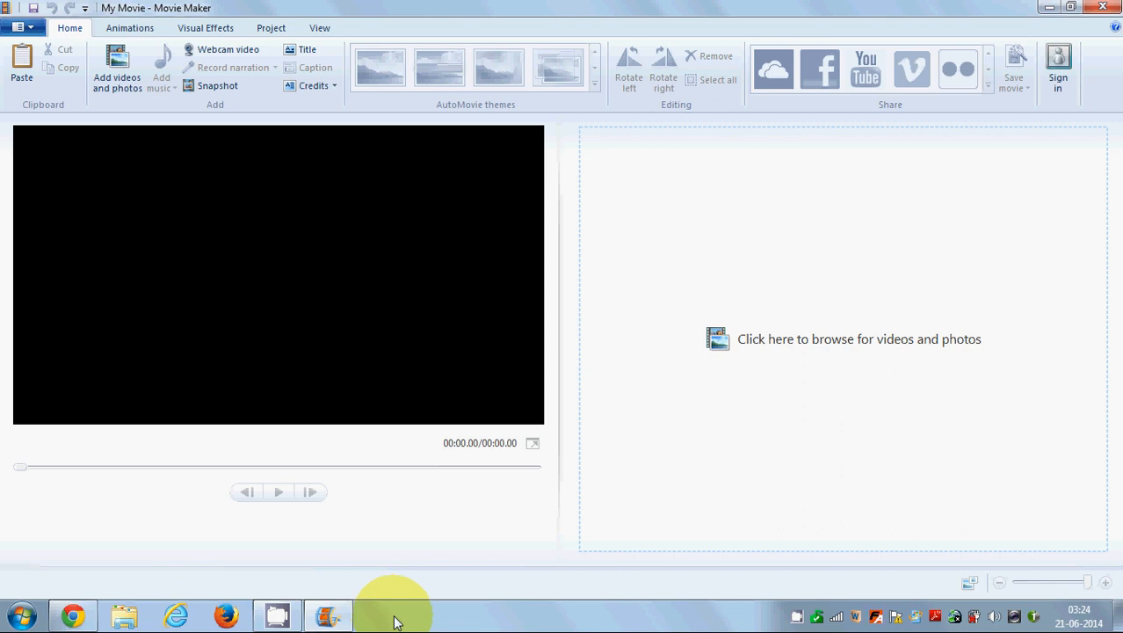